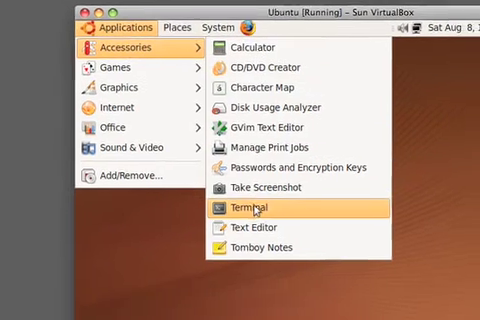
- Launch a Terminal window from Applications > Accessories
click(246, 208)
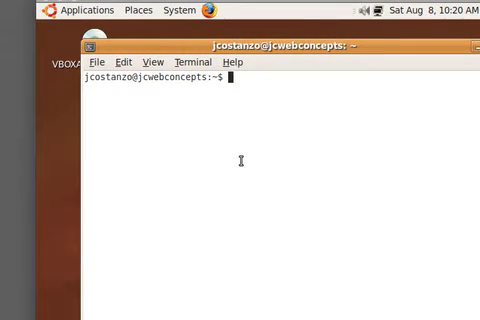
- Run sudo tasksel install lamp-server and supply the sudo password
text(sudo)
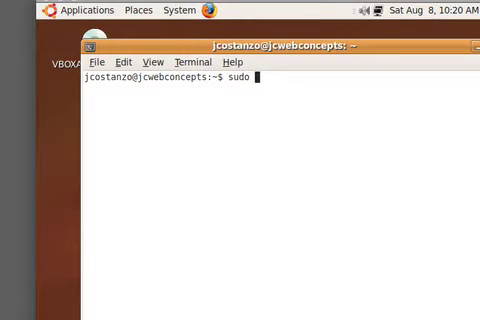
text(taskse)
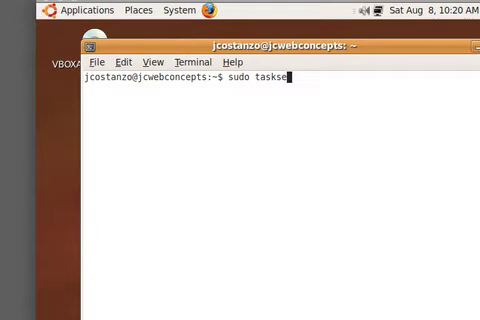
text(l)
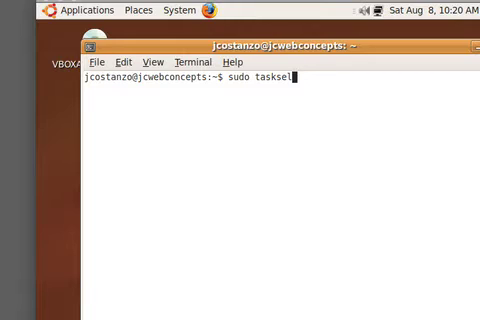
text(install l)
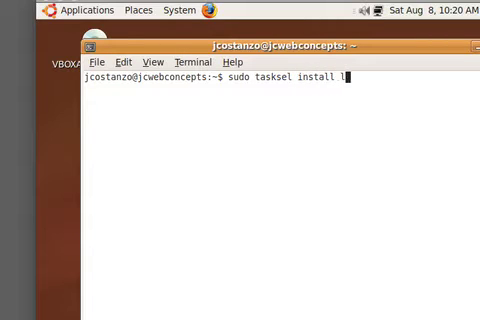
text(amp-serv)
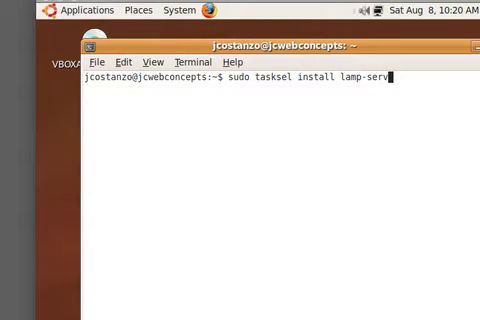
key(Return)
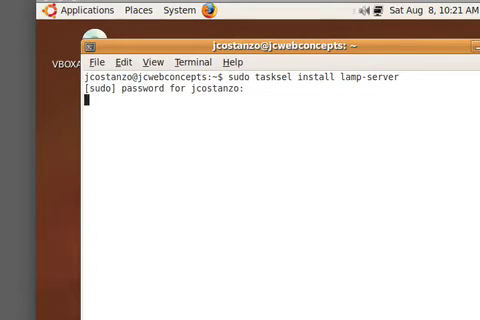
key(Return)
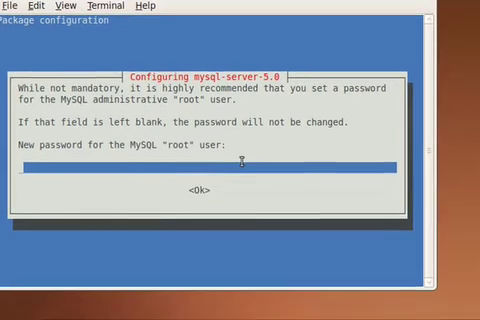
text(password)
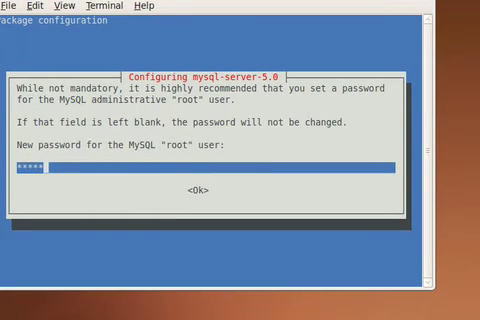
key(Return)
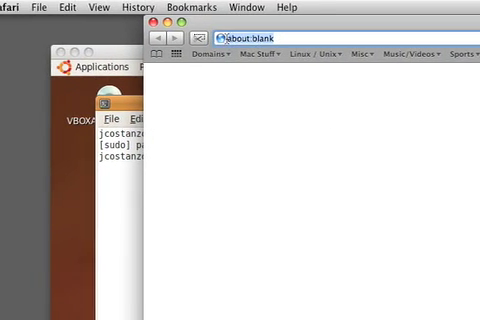
- Enter the server address 192.168.2.110 in Safari's address bar
text(192.168.2.110/)
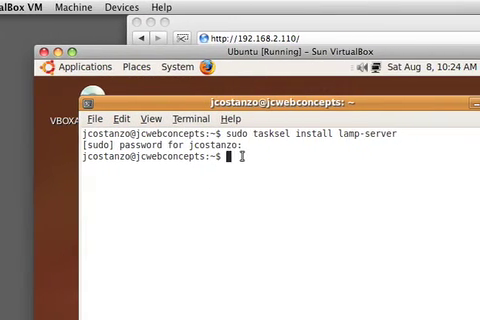
- Edit /etc/apache2/sites-available/default in vim with sudo
text(v)
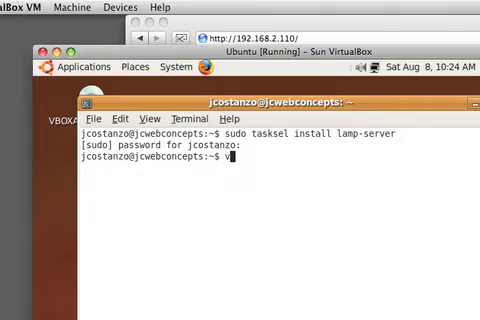
text(sudo)
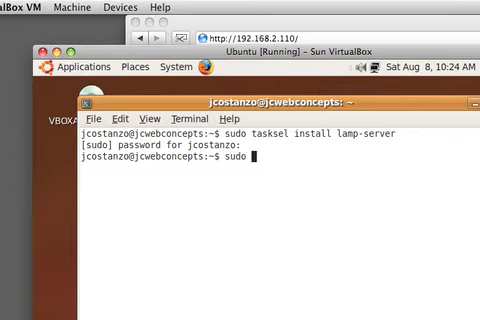
text(vim etc)
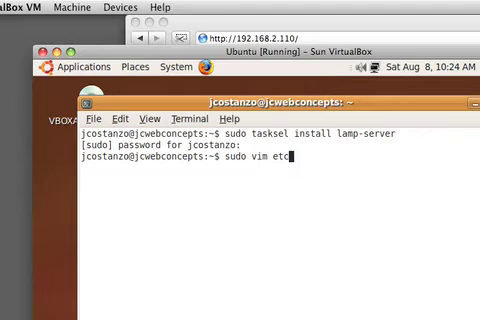
text(/)
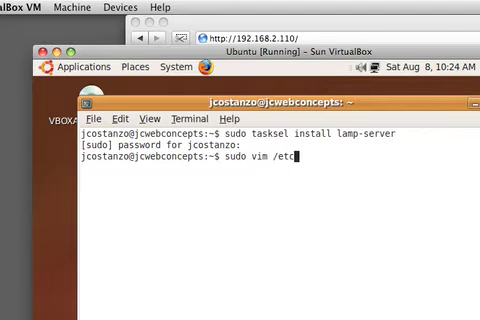
text(apache2/)
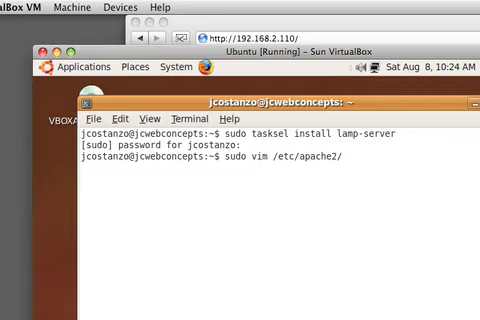
text(httpd.conf)
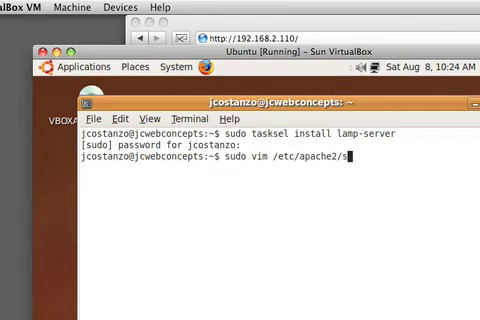
text(ites-available/)
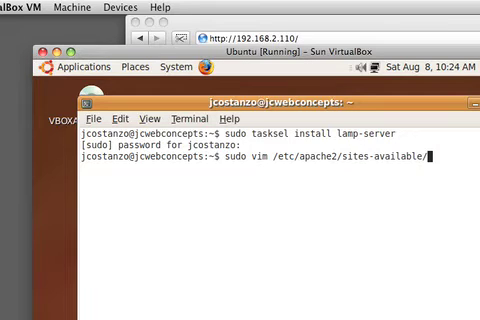
text(d)
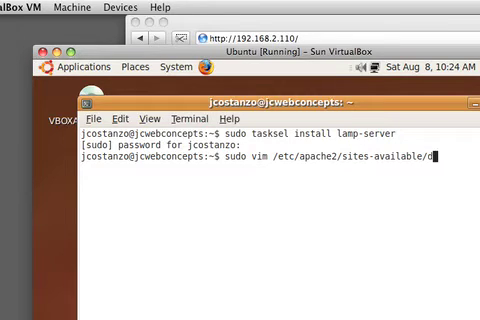
key(Return)
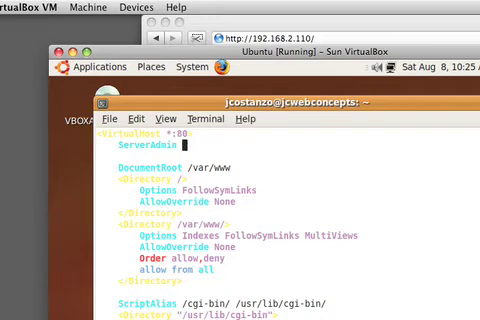
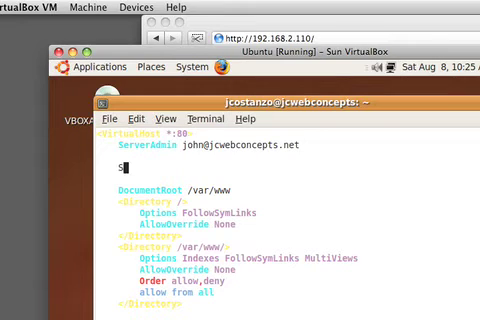
- Add a ServerName line first typed as jcwebconcepts.net
text(ServerName)
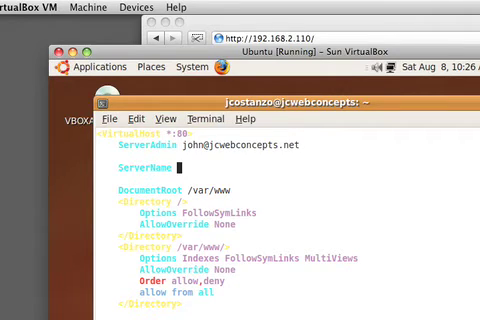
text(jc)
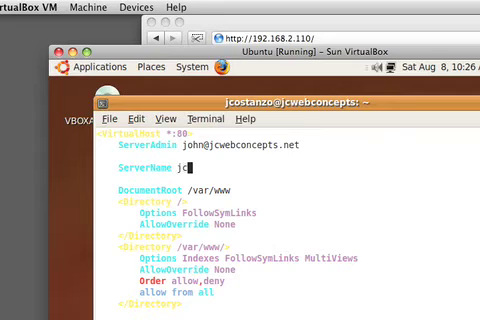
text(webconce)
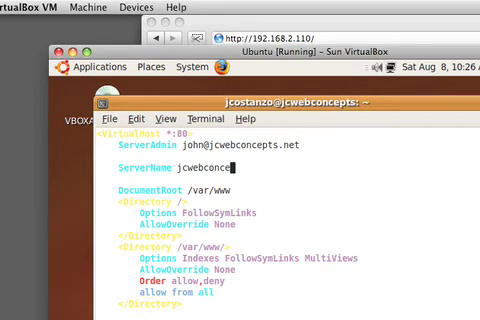
text(pts.net)
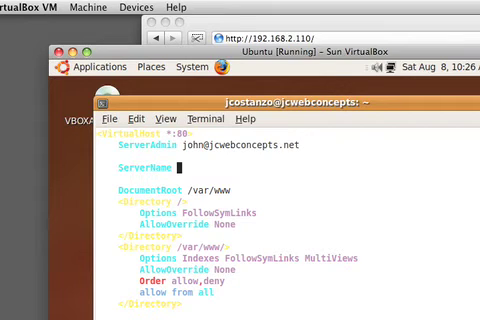
- Replace the domain with the IP 192.168.2.110 on the ServerName line
text(1)
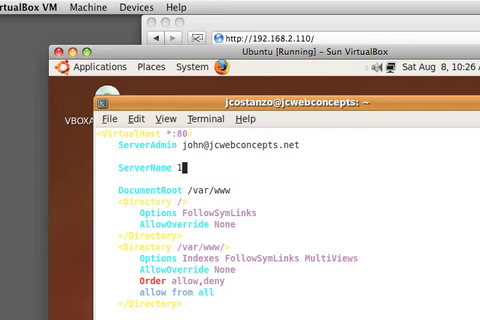
text(92.1)
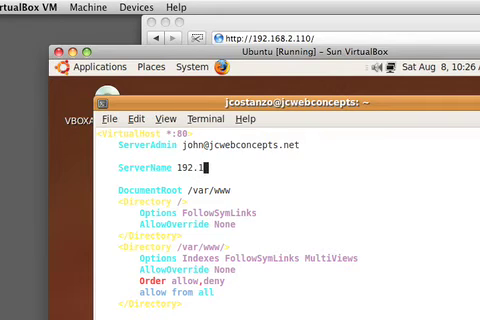
text(68.2)
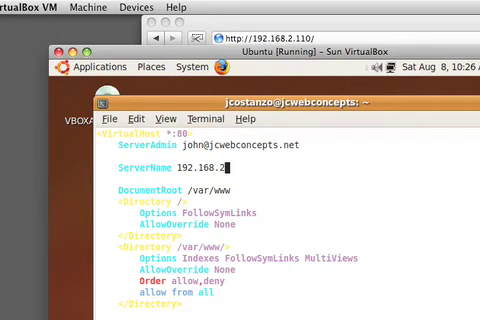
text(.110)
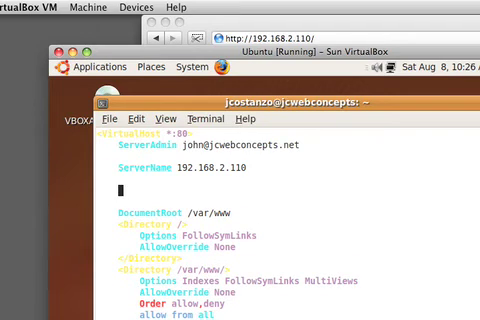
- Add DirectoryIndex index.php index.htm index.html as the default pages
text(Direct)
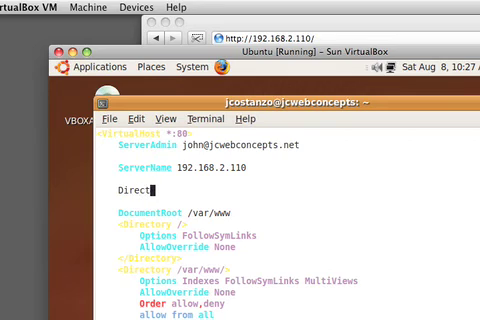
text(ory)
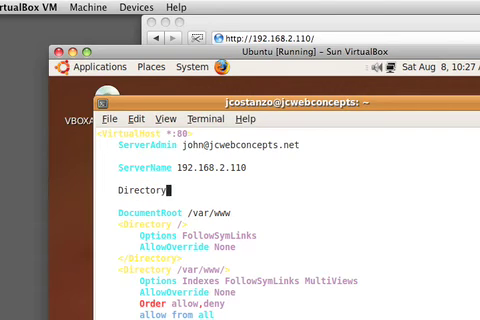
text(Index)
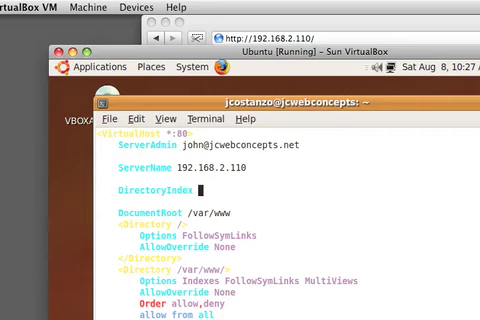
text(index.)
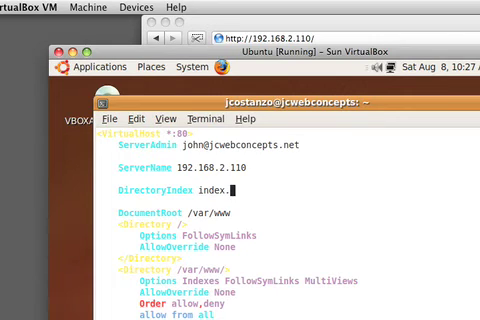
text(php)
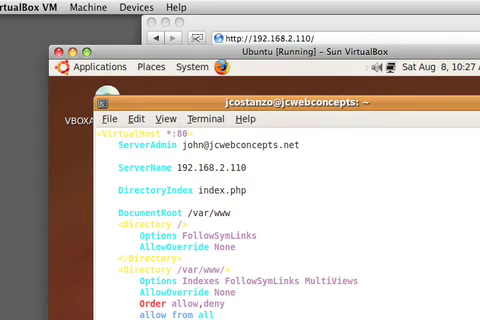
text(index.htm inde)
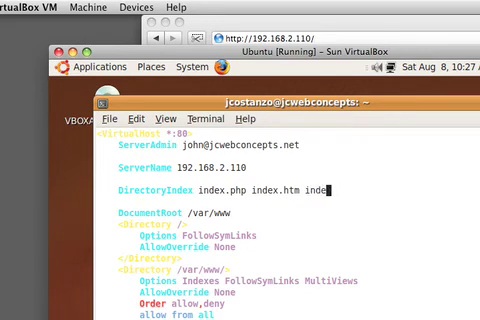
text(x.html)
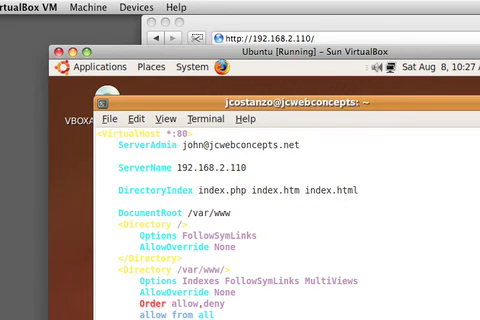